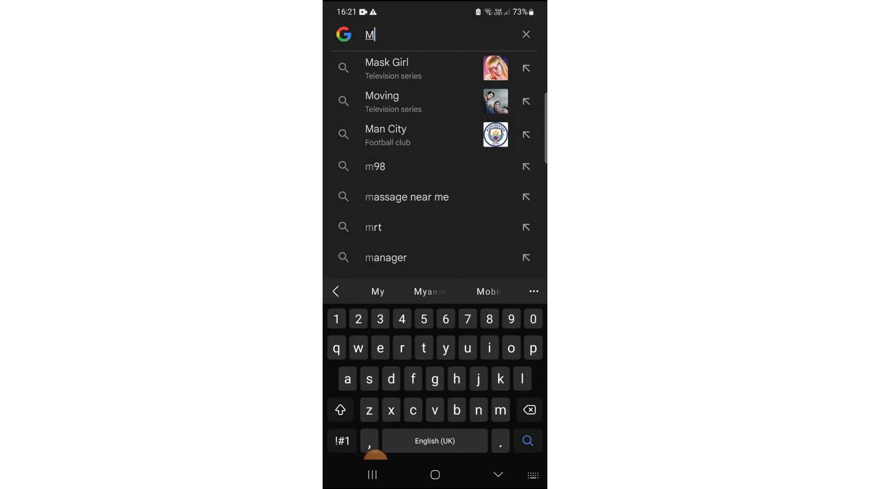
# Step: Search Google for 'manic keyboard apk' and start the APKPure download of Manic Keyboard
pyautogui.write('anic keyboard apk')
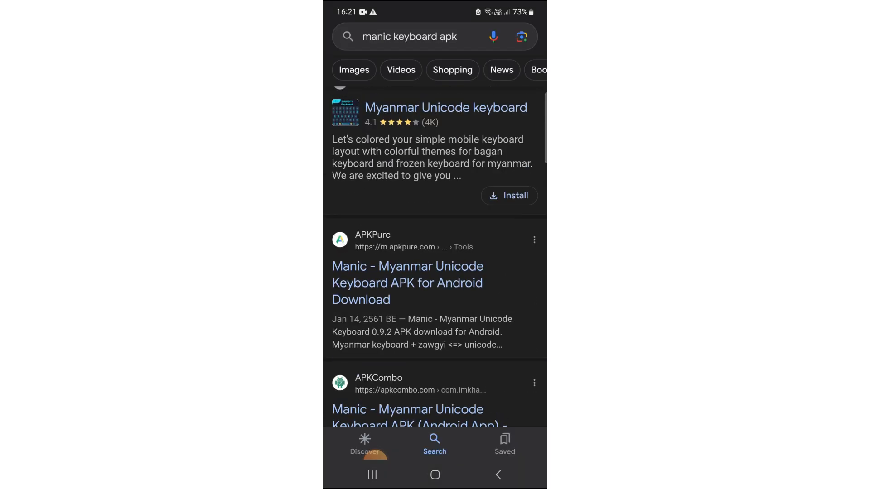
pyautogui.click(408, 283)
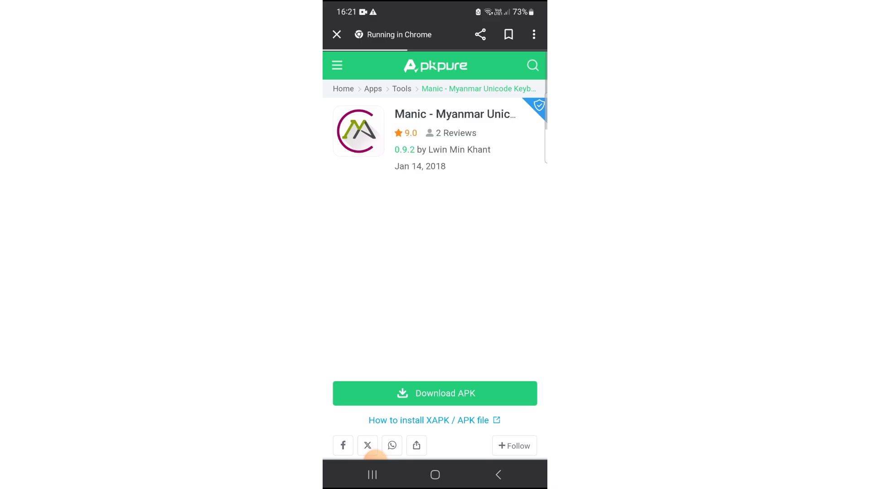
pyautogui.click(435, 393)
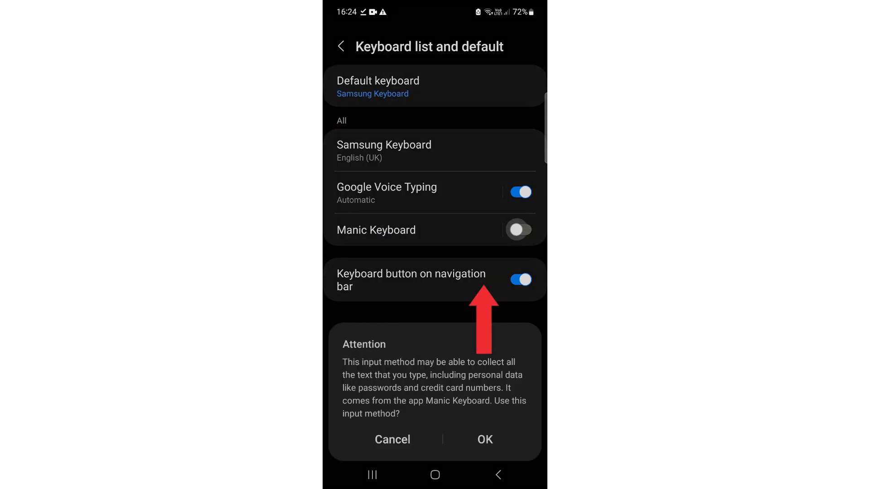
# Step: Accept both warnings to enable Manic Keyboard, then bring up the input-method chooser
pyautogui.click(486, 439)
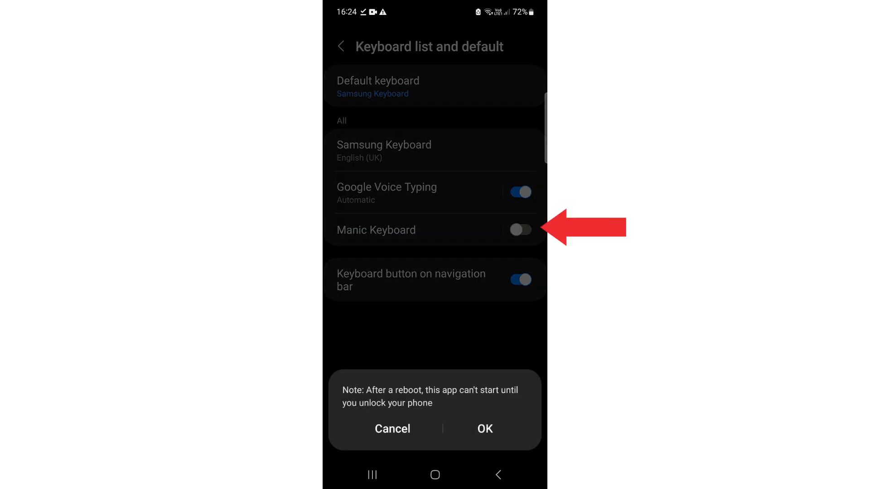
pyautogui.click(485, 428)
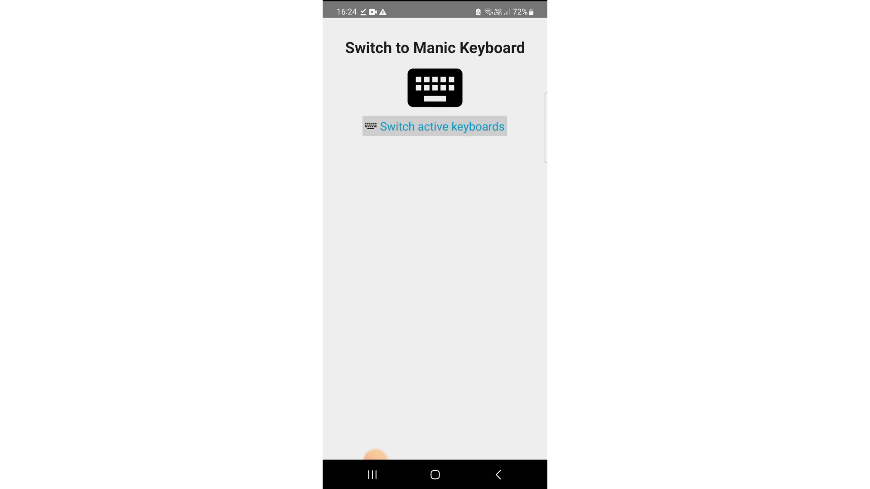
pyautogui.click(438, 127)
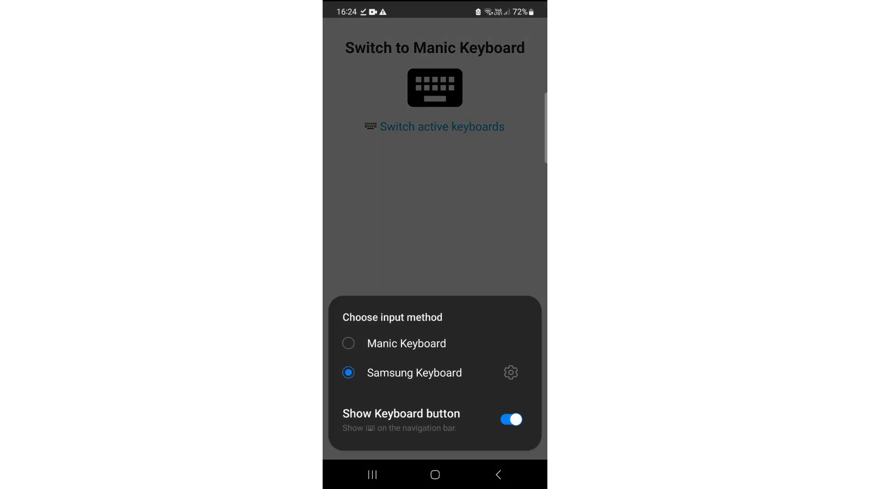